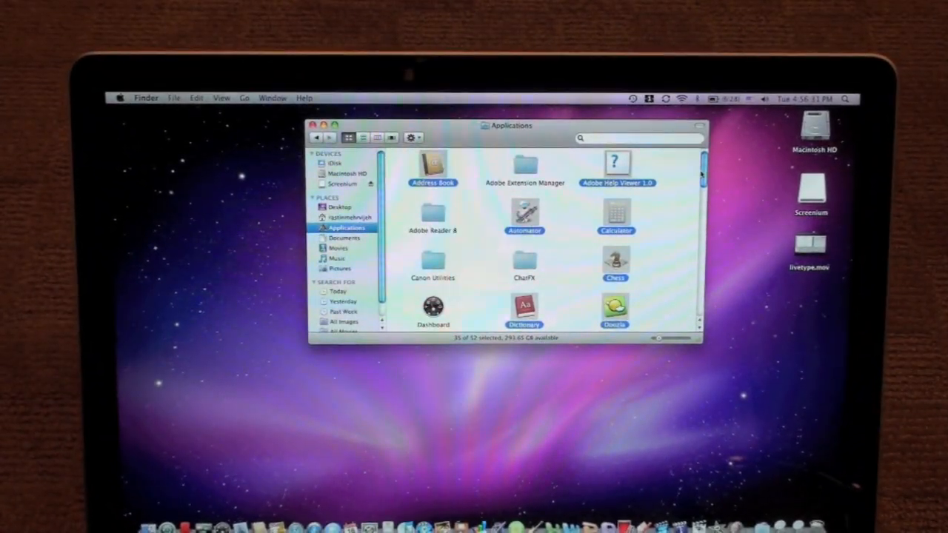
Scroll through the 35 selected applications in the Applications window as they launch.
scroll(down, 3)
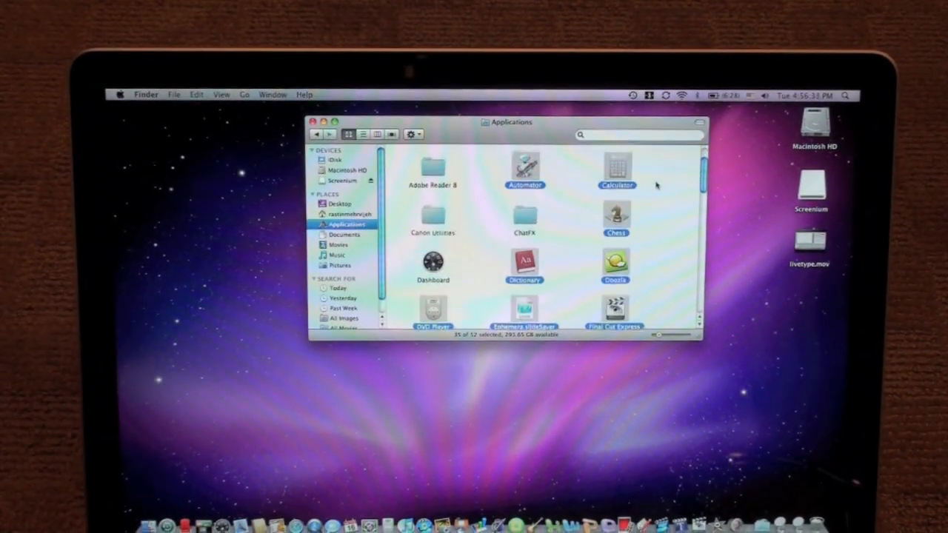
scroll(down, 3)
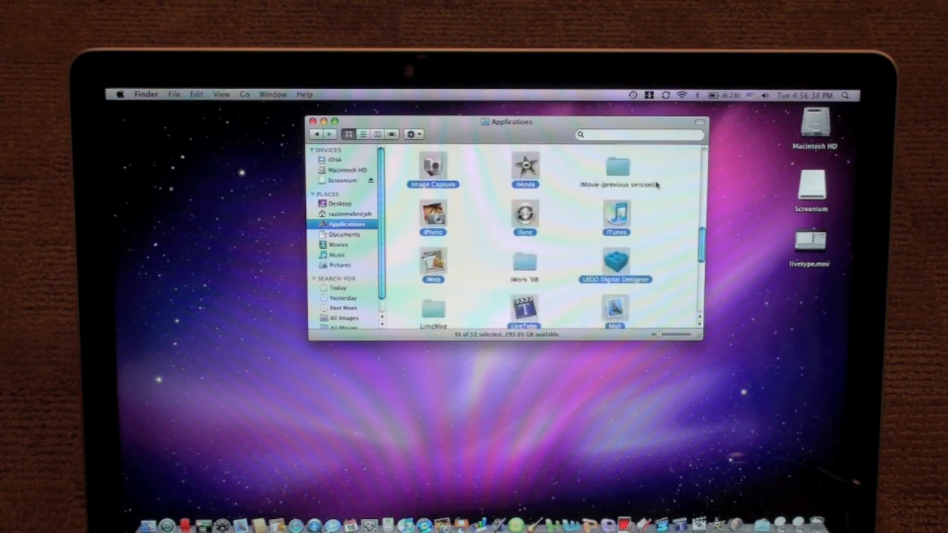
scroll(down, 3)
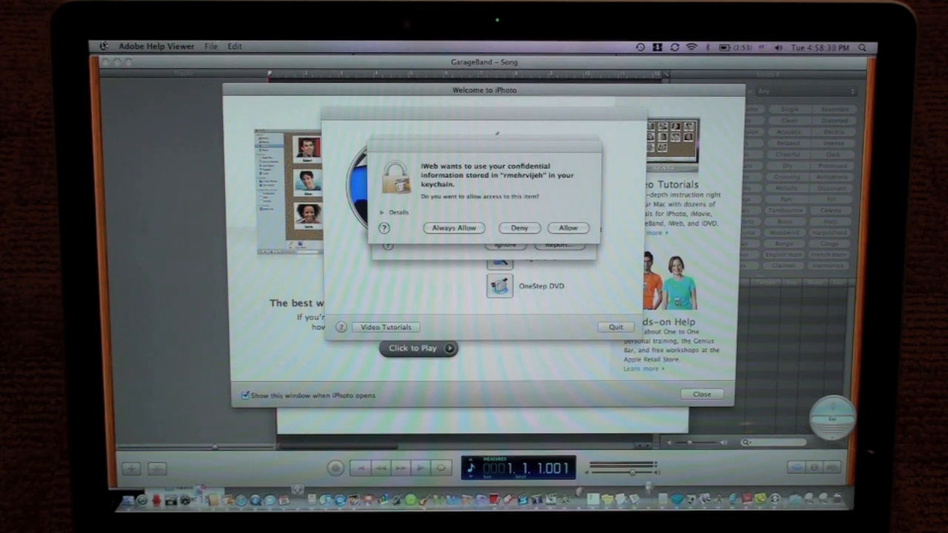
Open the Apple menu, dismiss it, then reopen it to reach Force Quit.
click(105, 44)
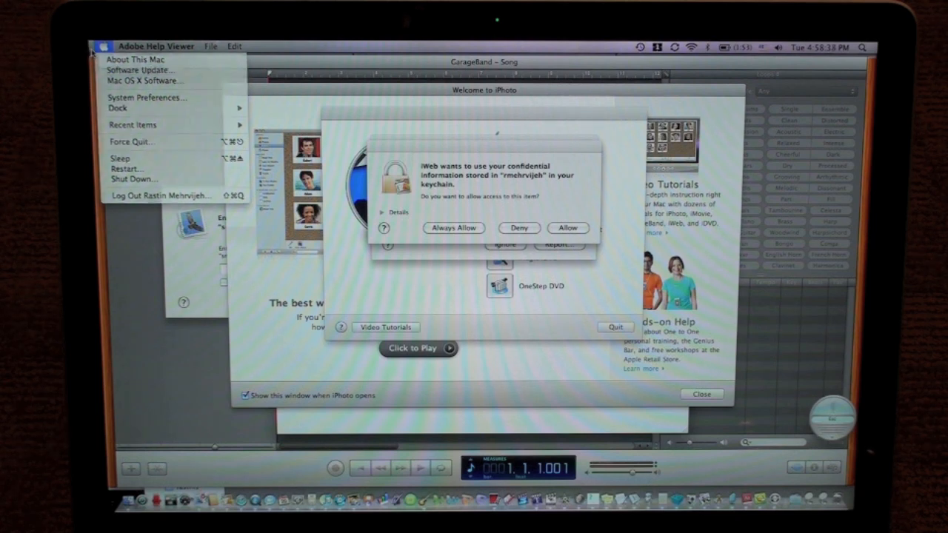
click(101, 46)
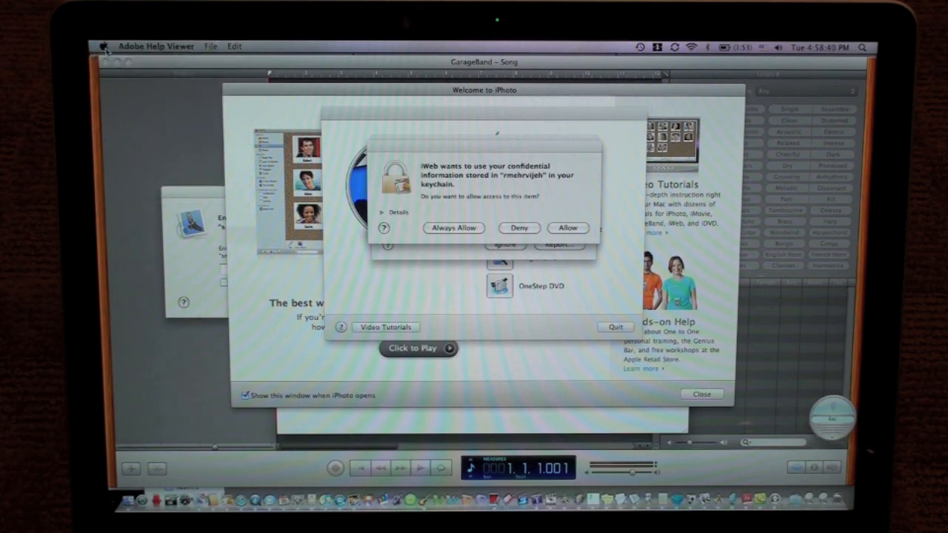
click(102, 45)
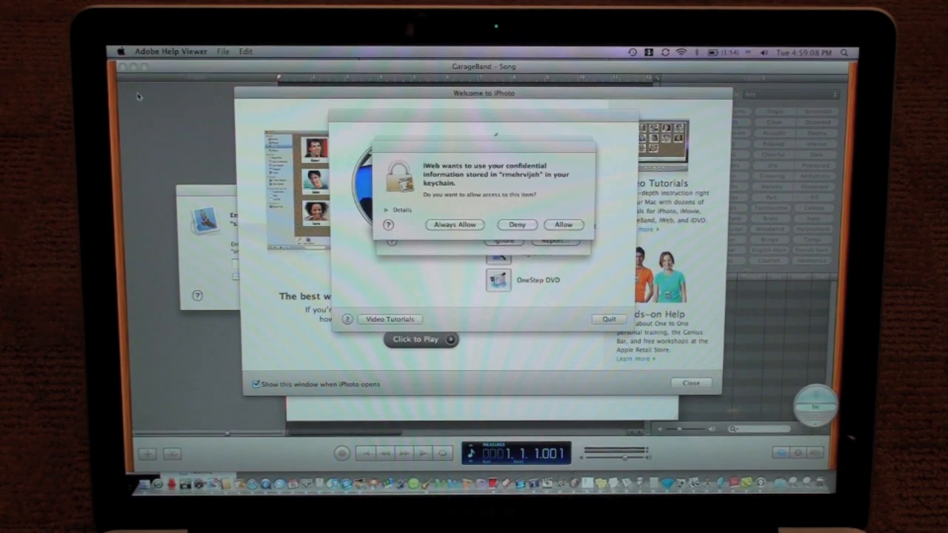
click(123, 51)
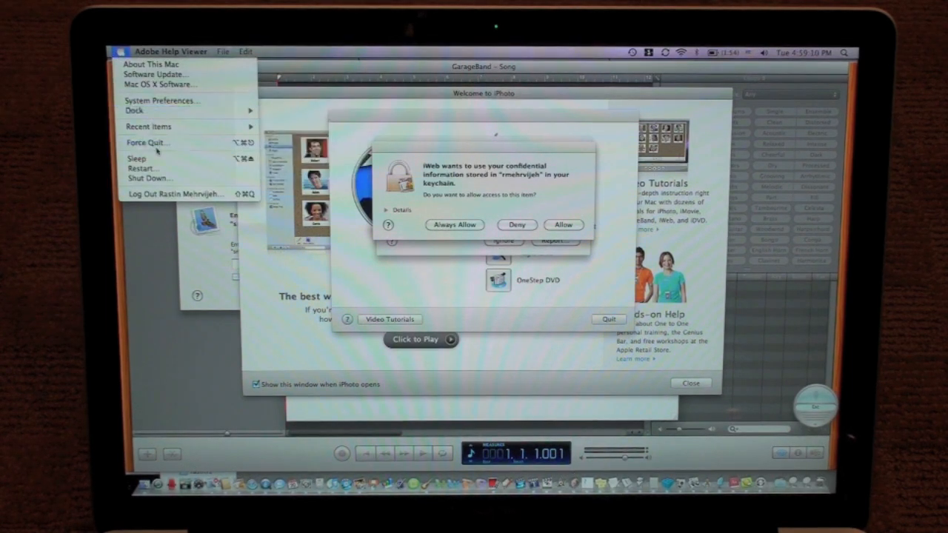
mouse_move(156, 151)
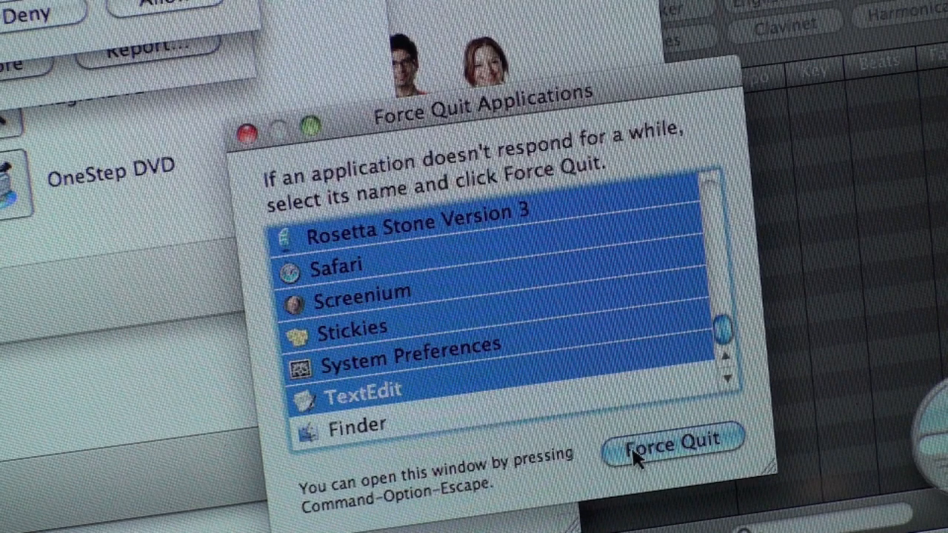
Force quit all 32 selected applications and confirm despite unsaved changes.
click(680, 444)
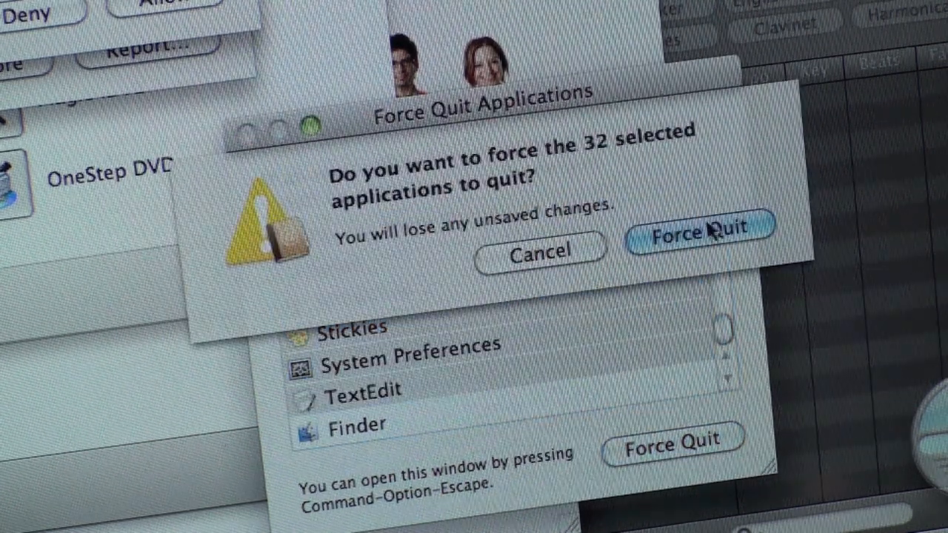
click(702, 232)
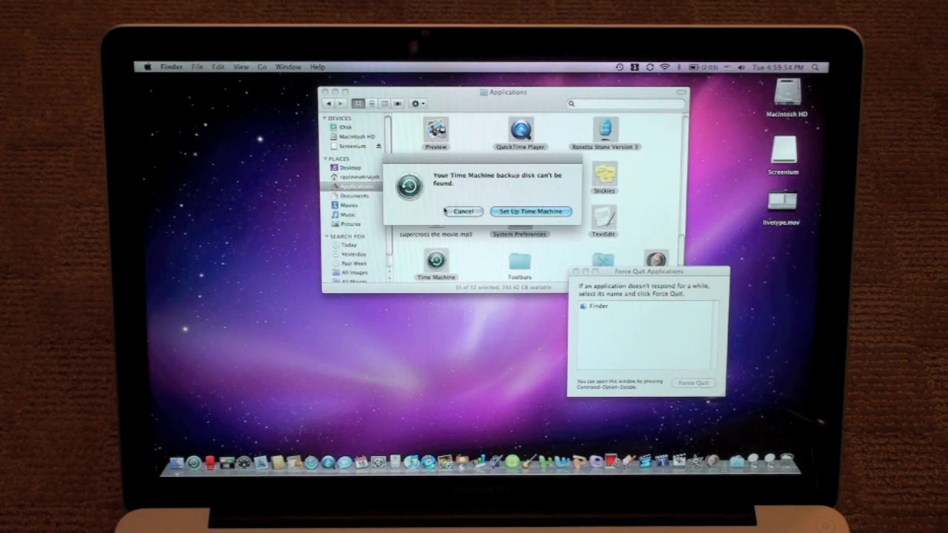
Cancel the Time Machine alert about the missing backup disk.
click(461, 212)
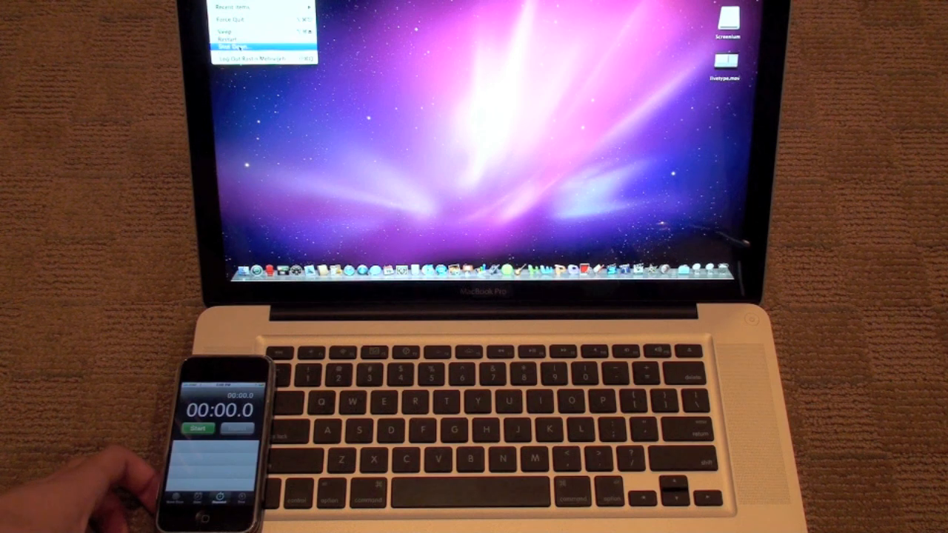
Choose Shut Down from the Apple menu to power off the MacBook Pro.
click(244, 48)
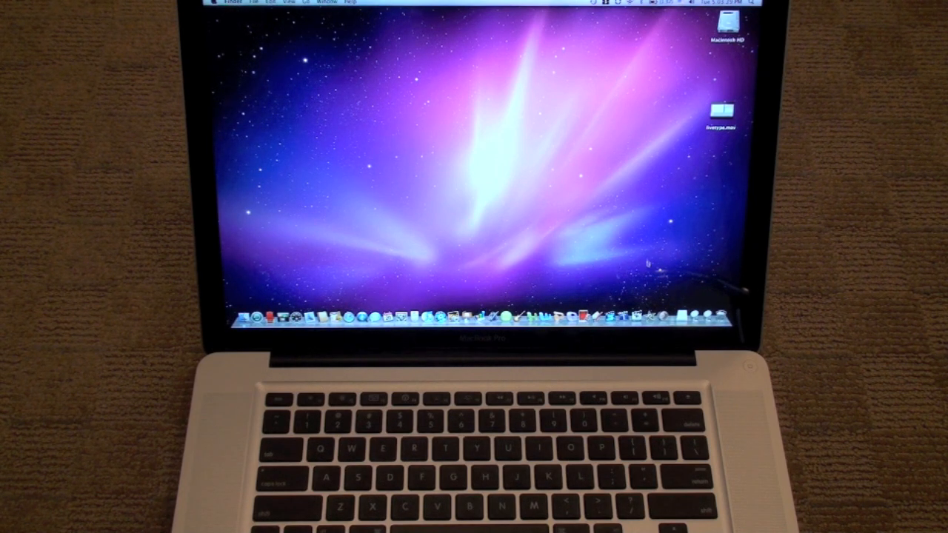
Drag a selection box on the restarted desktop to confirm it responds.
drag(271, 82, 370, 119)
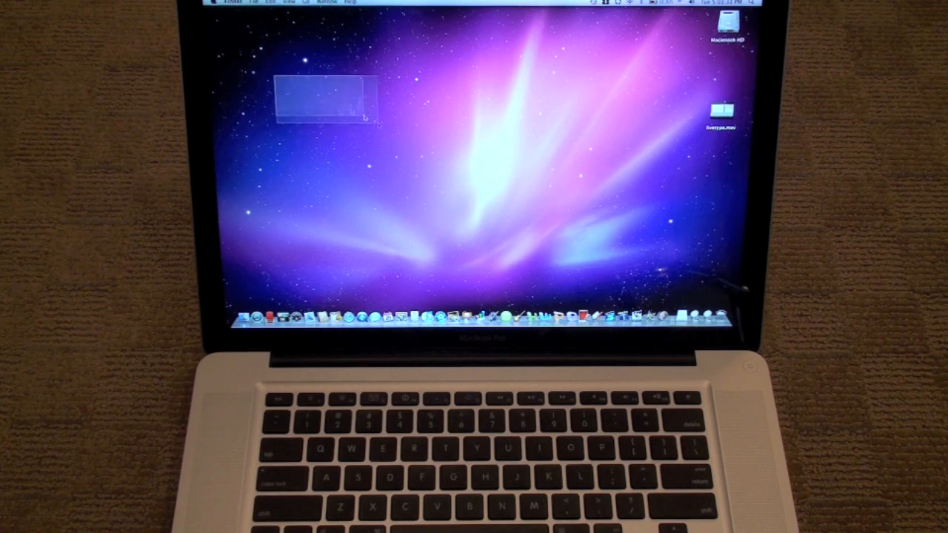